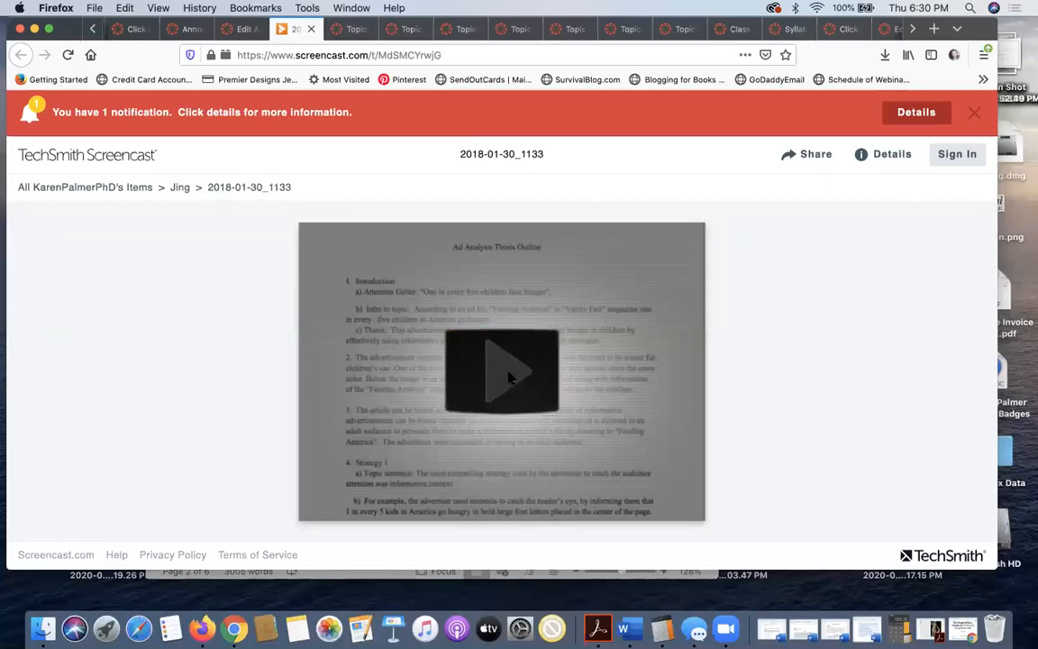
# Start playback of the recorded Ad Analysis Thesis Outline video.
pyautogui.click(501, 371)
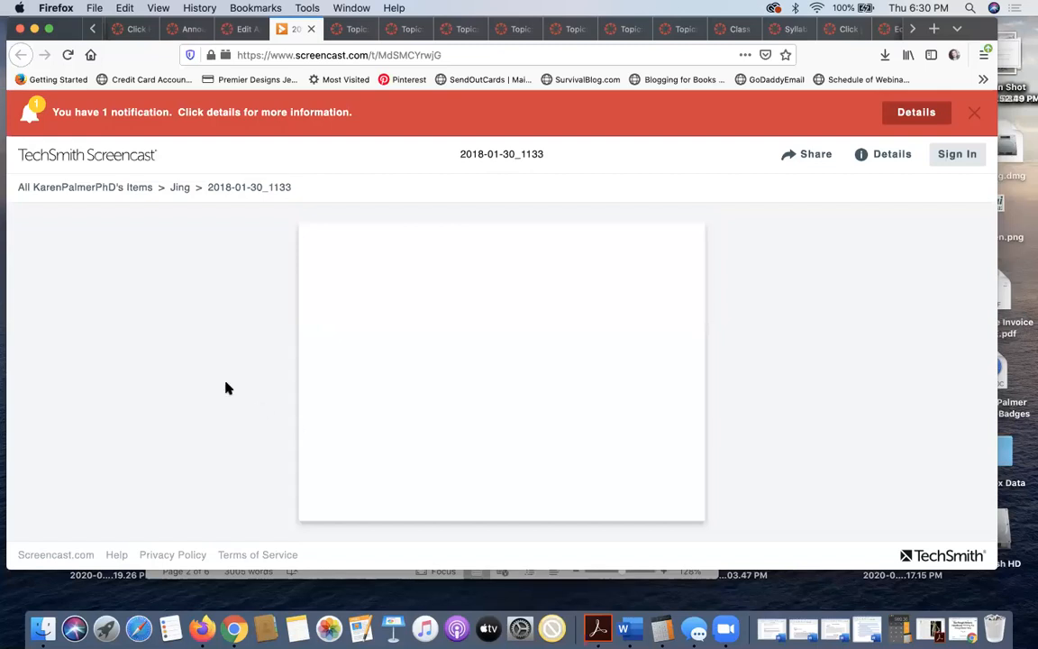
pyautogui.click(501, 369)
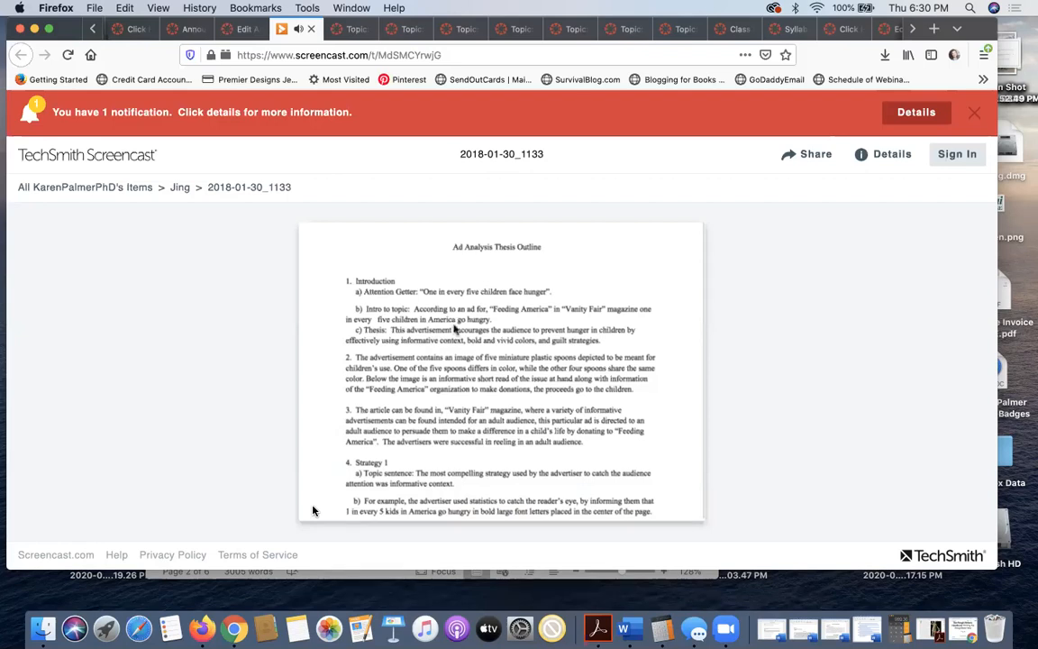
pyautogui.moveTo(508, 313)
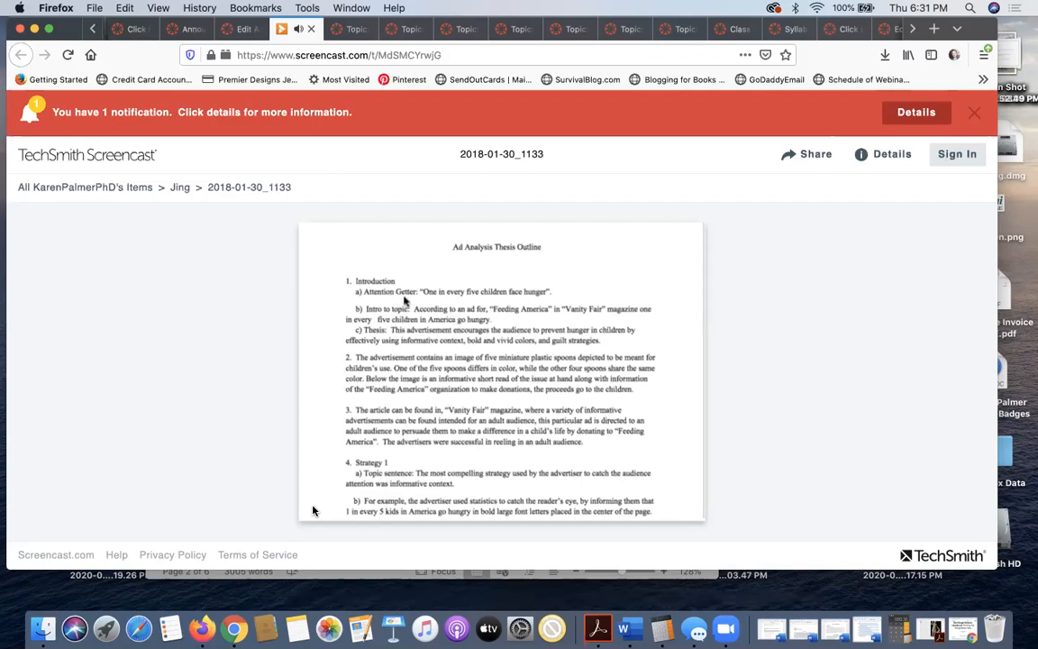
pyautogui.moveTo(562, 301)
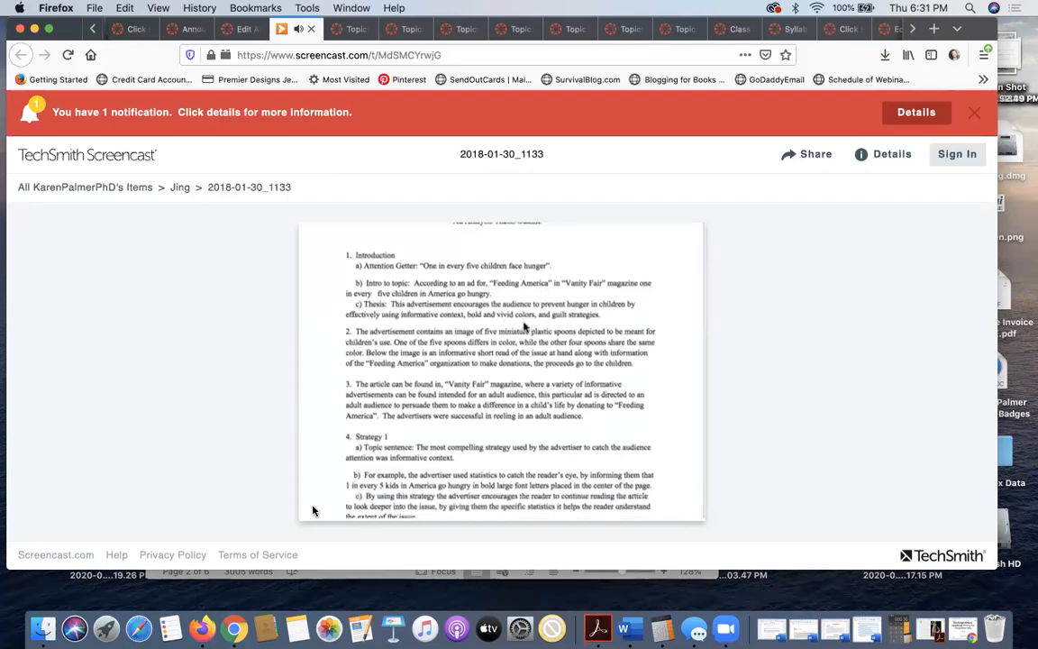
pyautogui.moveTo(559, 295)
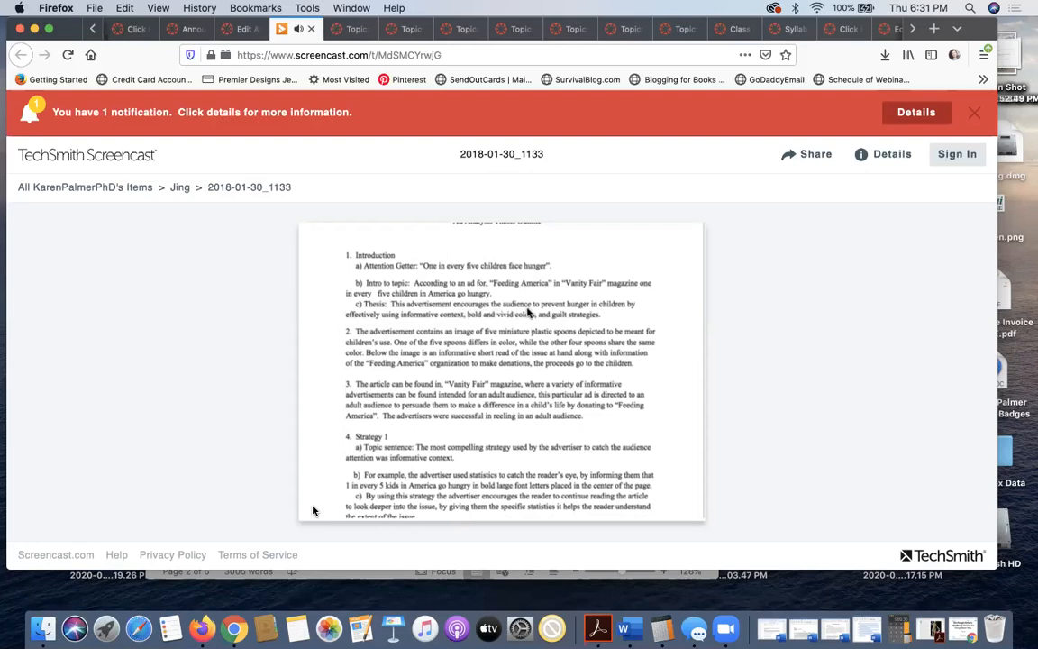
pyautogui.moveTo(594, 313)
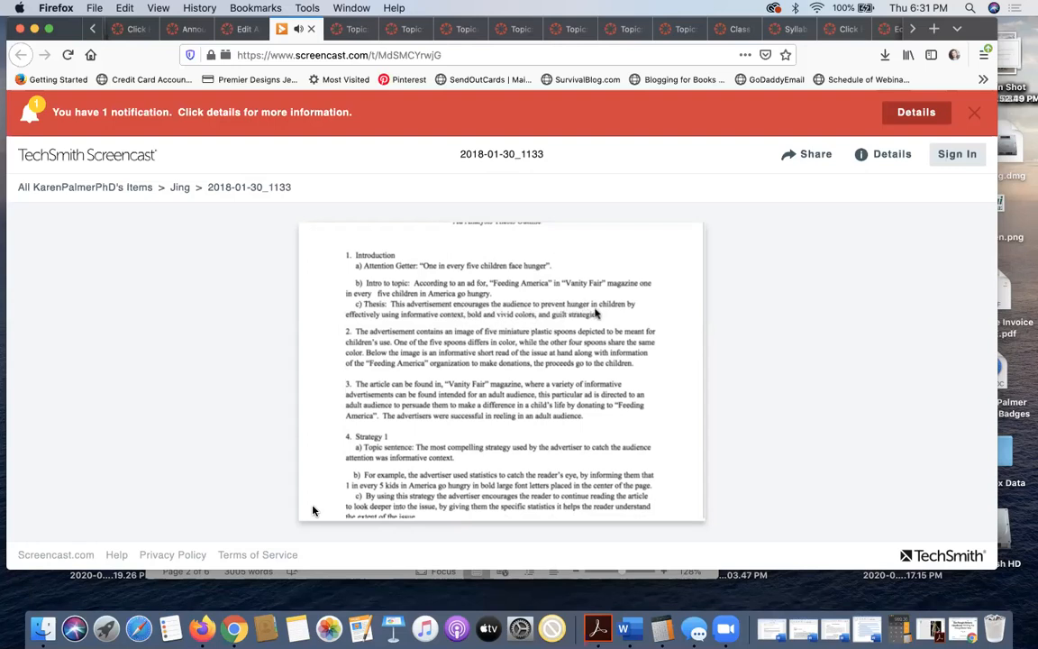
pyautogui.moveTo(436, 328)
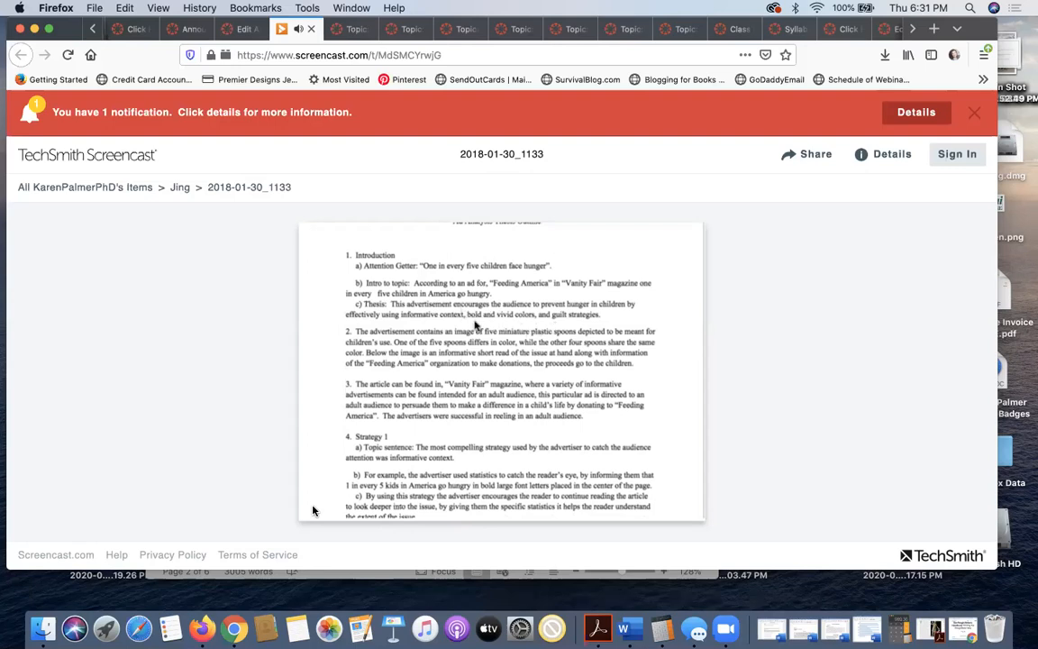
pyautogui.scroll(-3)
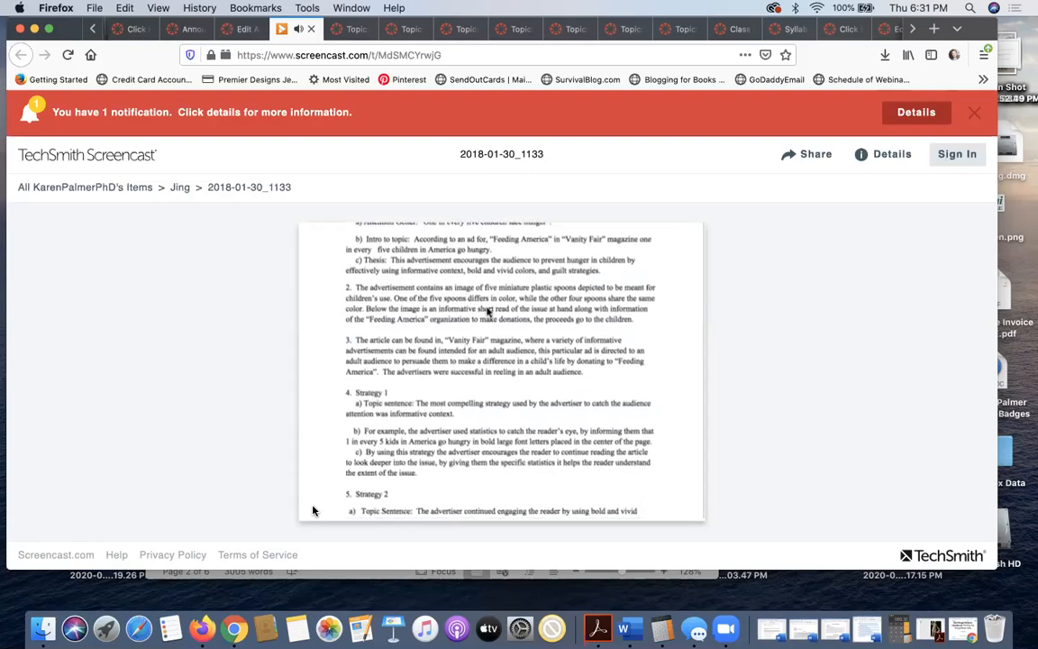
pyautogui.scroll(-3)
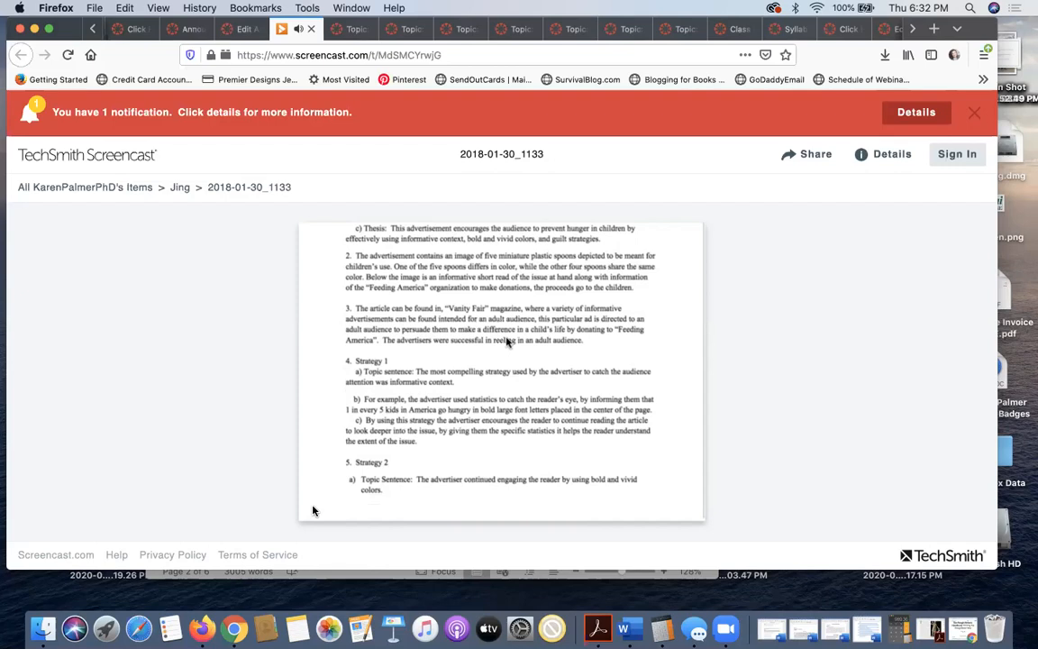
pyautogui.scroll(-3)
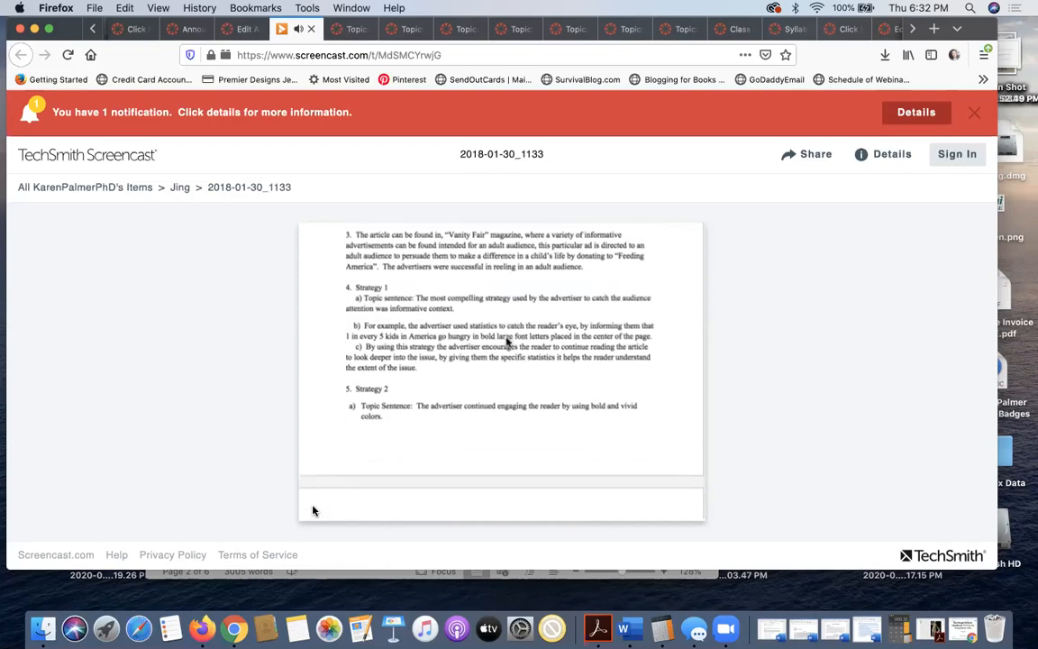
pyautogui.moveTo(443, 303)
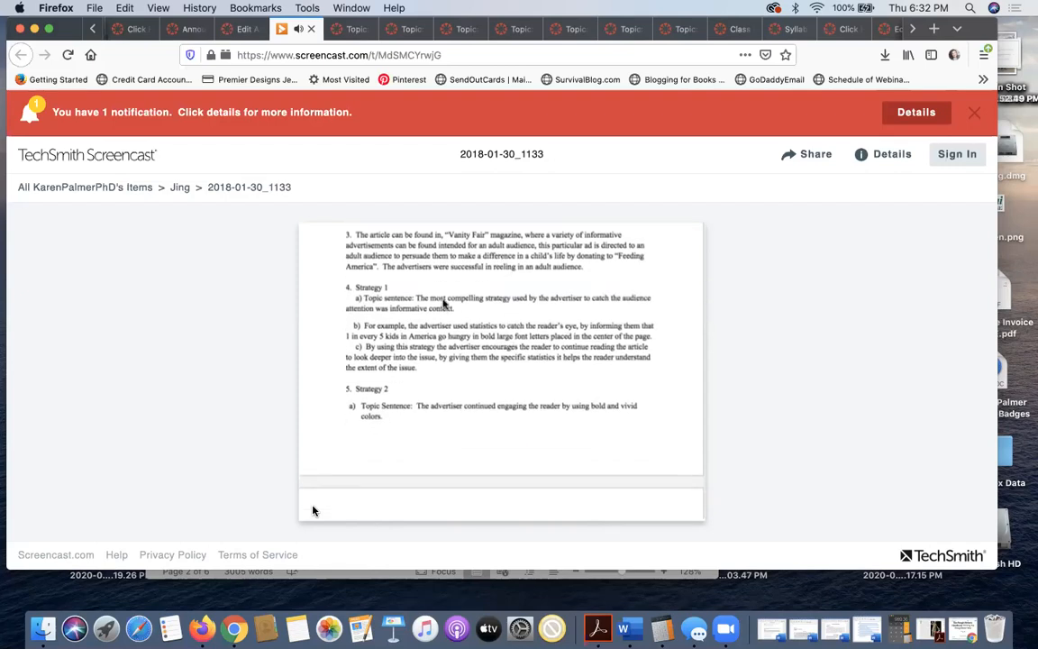
pyautogui.scroll(3)
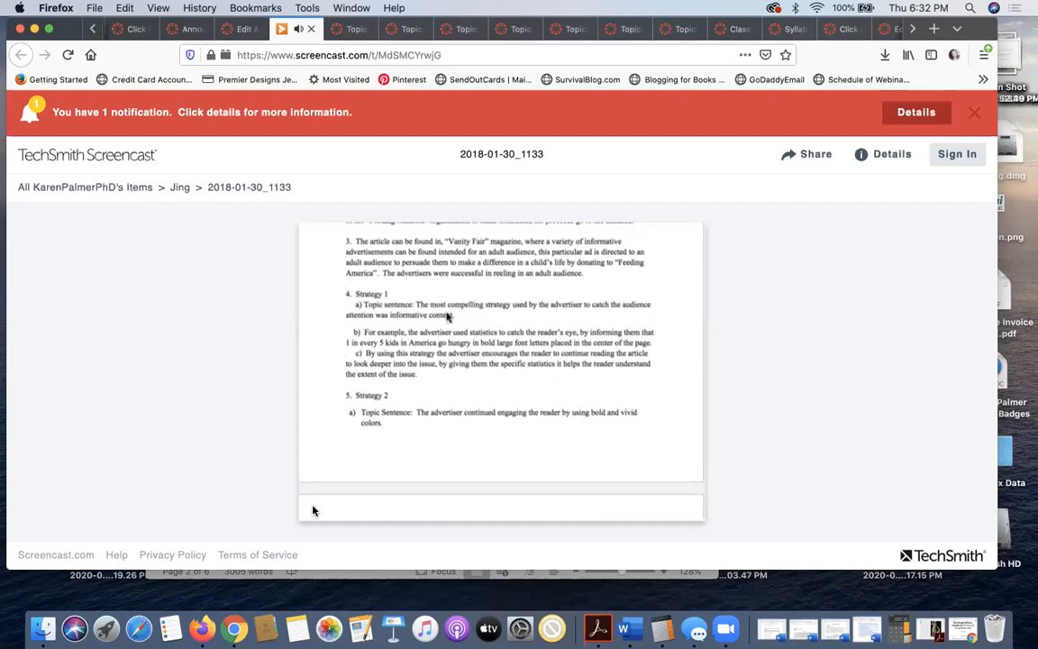
pyautogui.scroll(3)
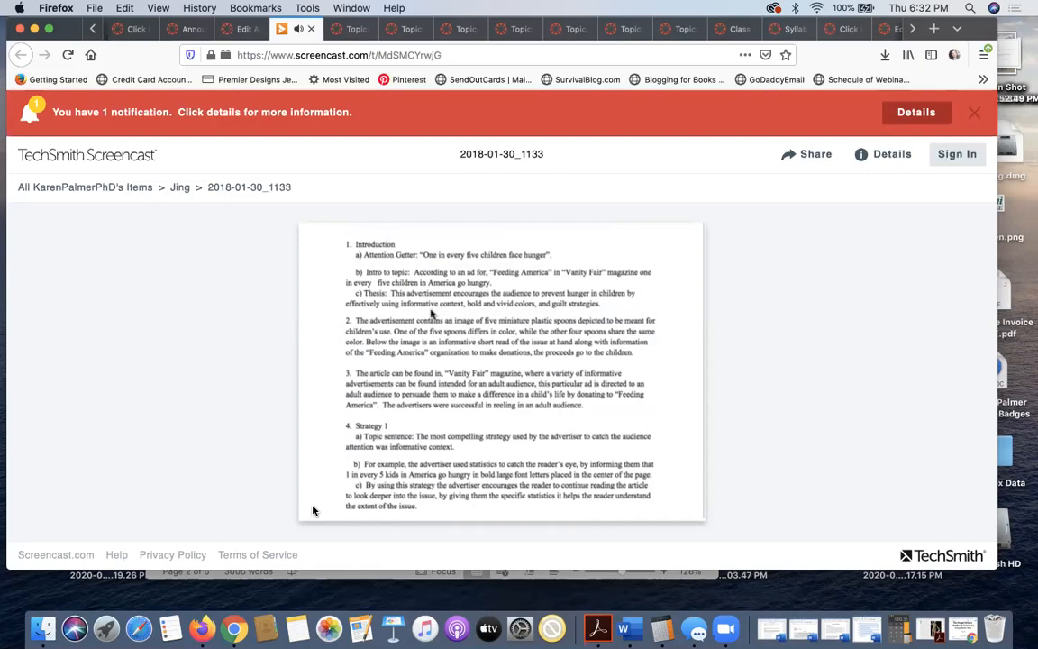
pyautogui.scroll(-3)
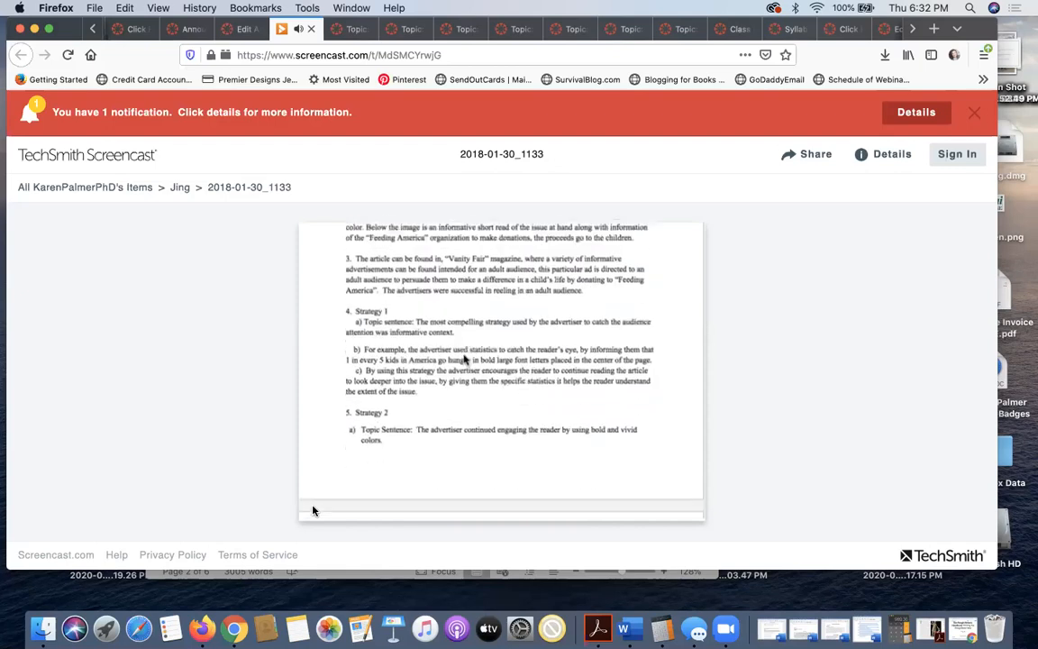
pyautogui.scroll(3)
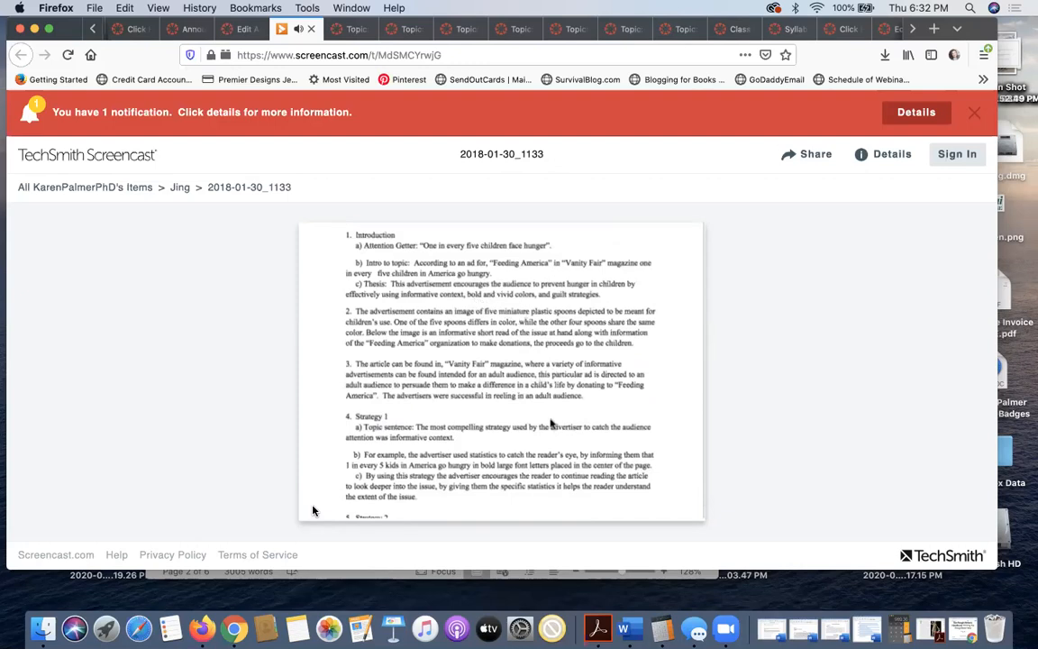
# Scroll the outline's second page down past Strategy 2 and 3 to the Conclusion.
pyautogui.scroll(-3)
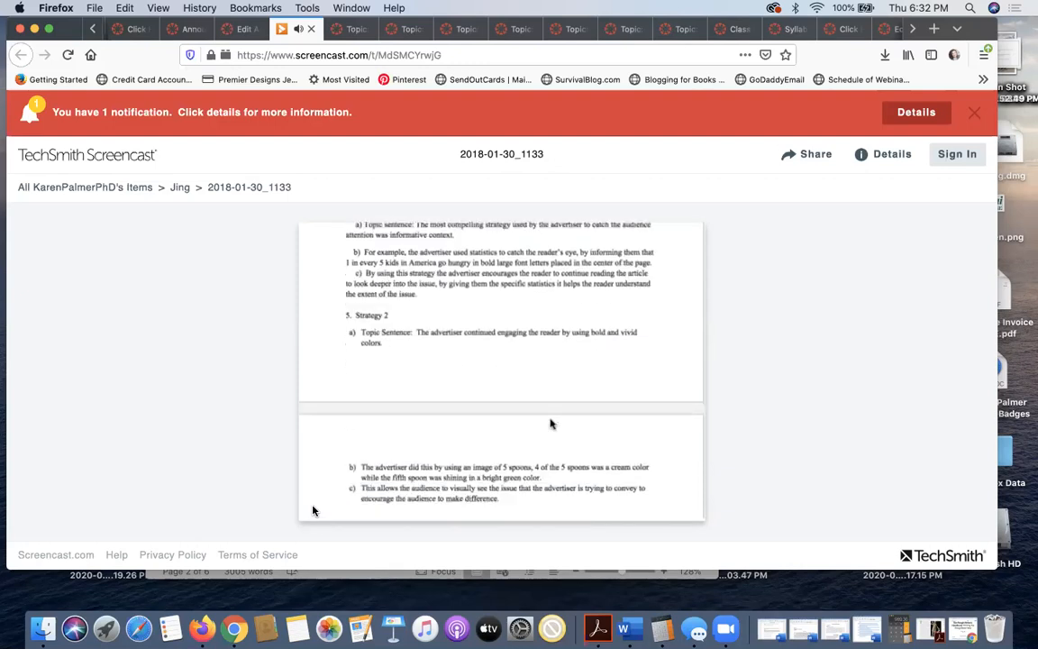
pyautogui.scroll(-3)
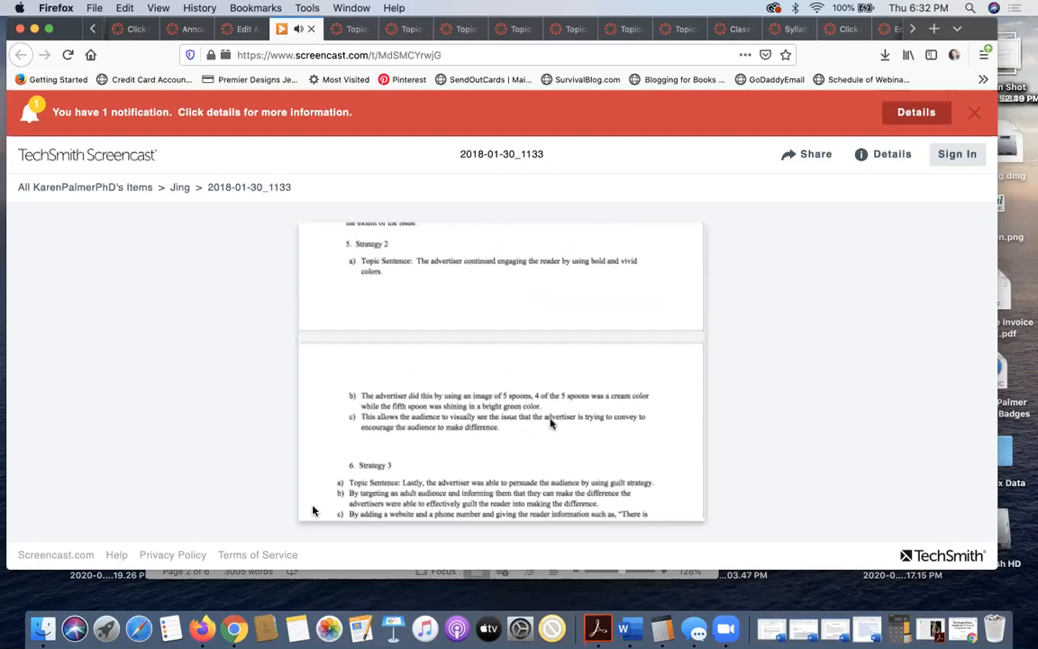
pyautogui.scroll(3)
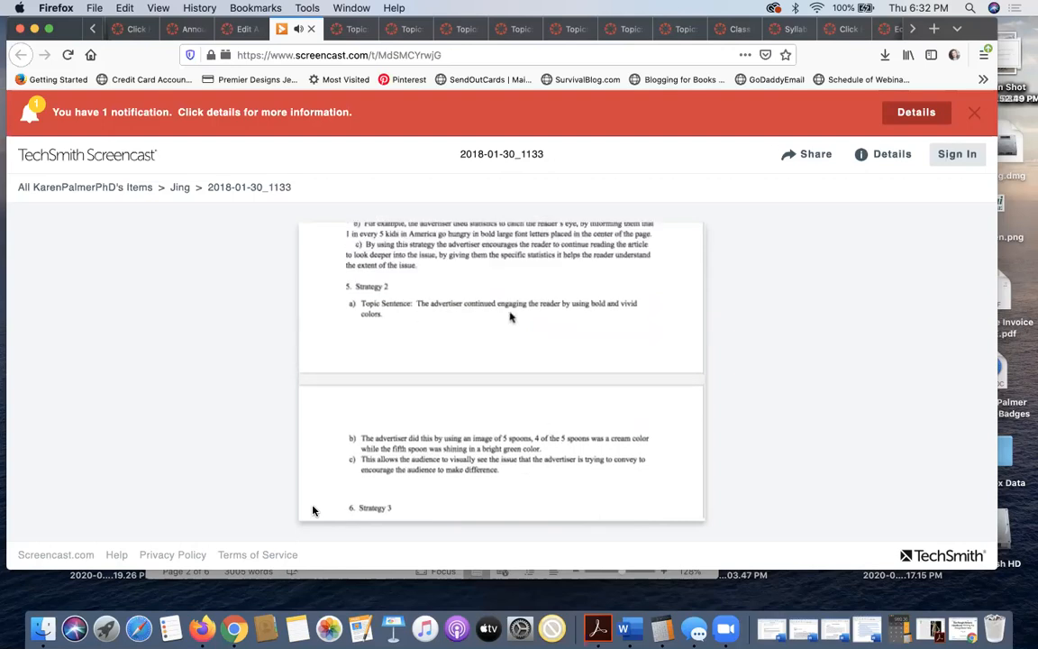
pyautogui.scroll(-3)
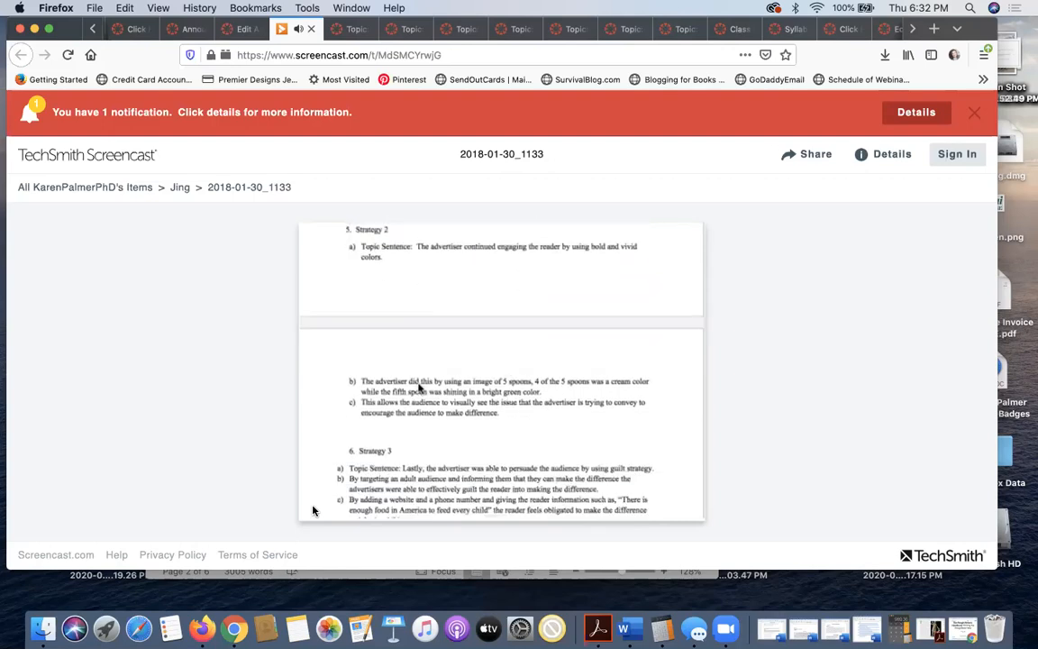
pyautogui.moveTo(429, 418)
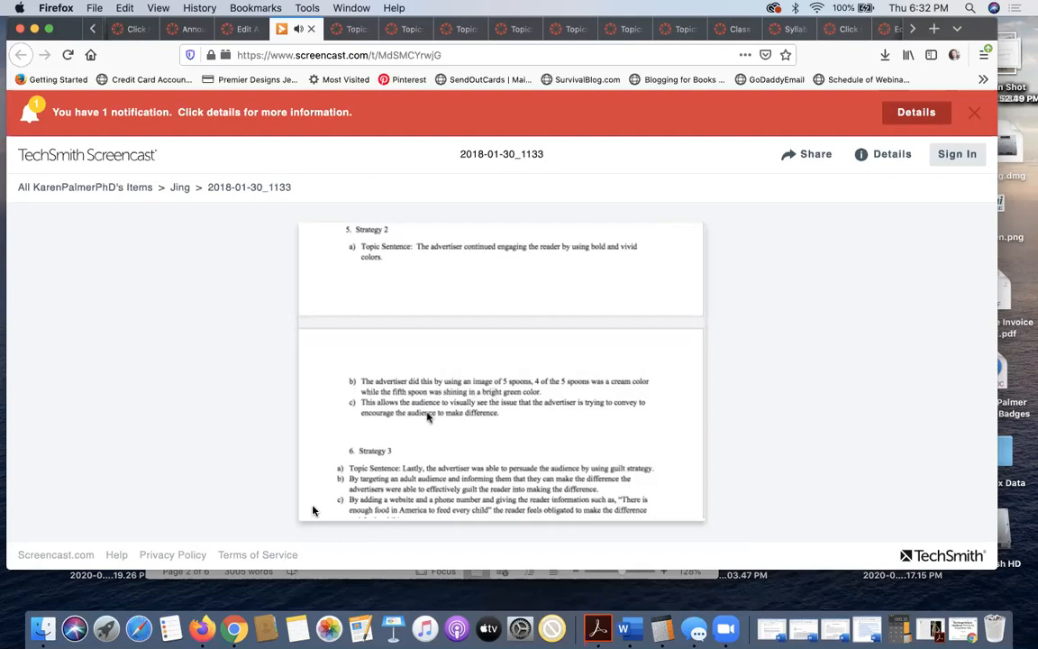
pyautogui.moveTo(479, 422)
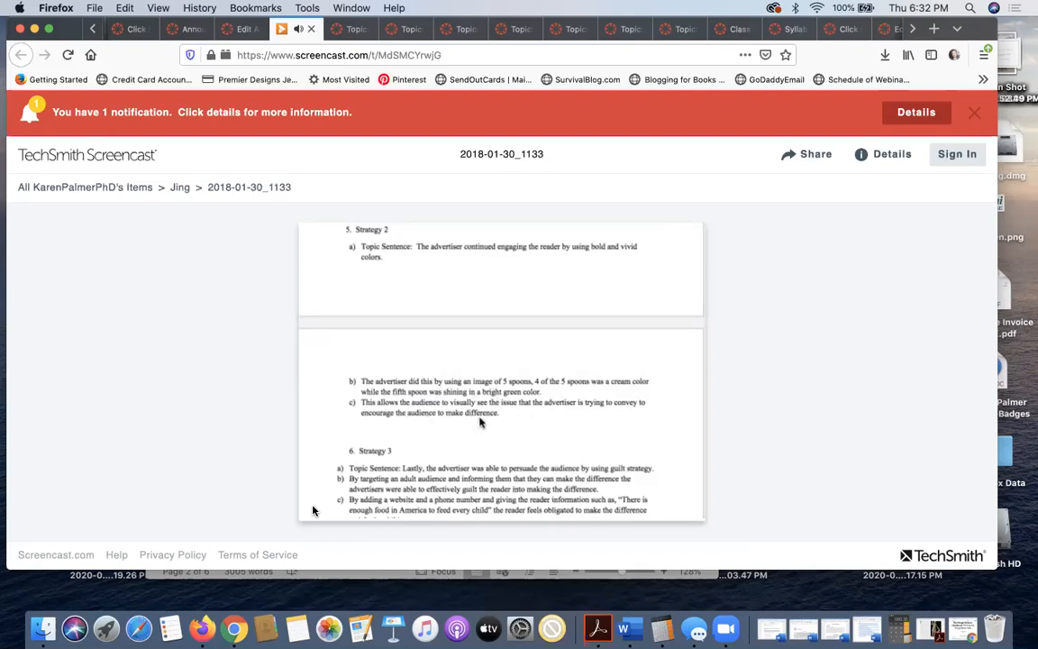
pyautogui.moveTo(495, 443)
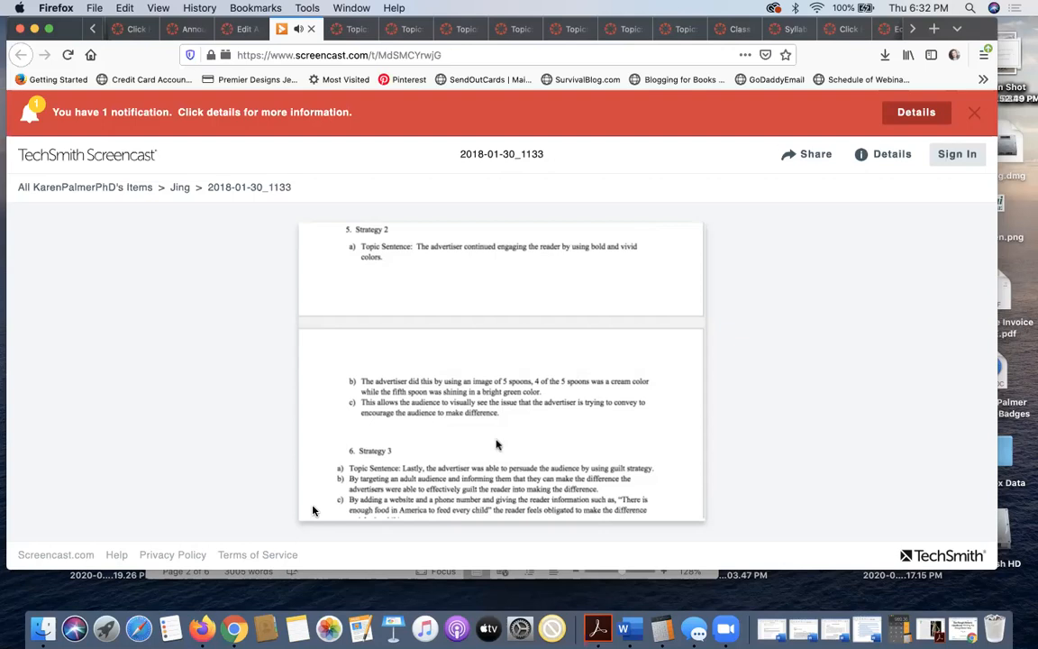
pyautogui.scroll(-3)
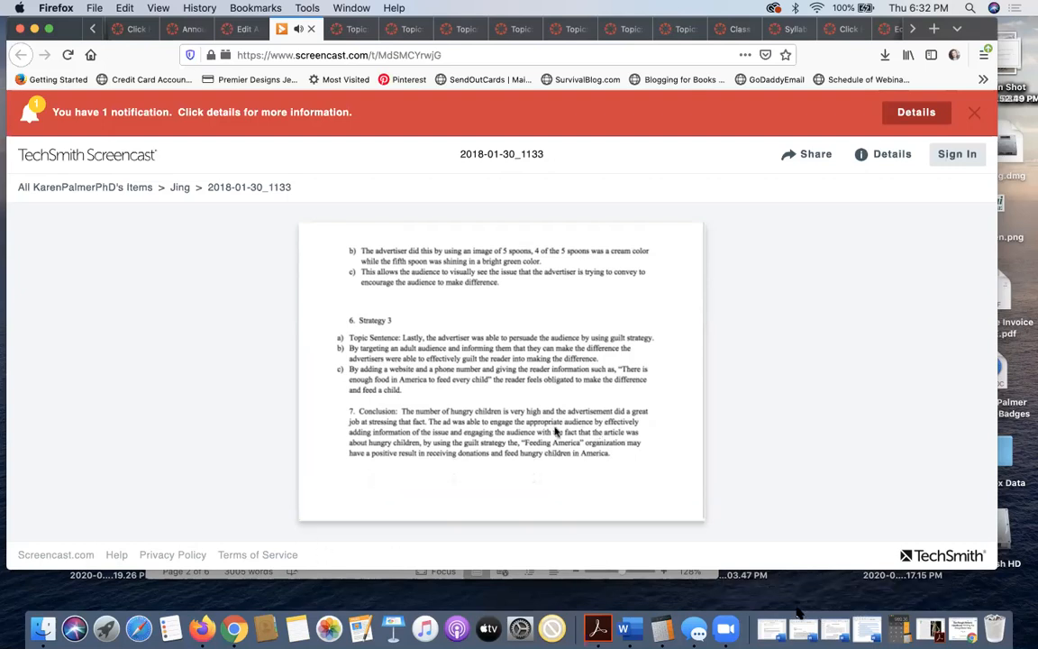
# Scroll back to the top so the Introduction and Strategy 1 show again.
pyautogui.scroll(3)
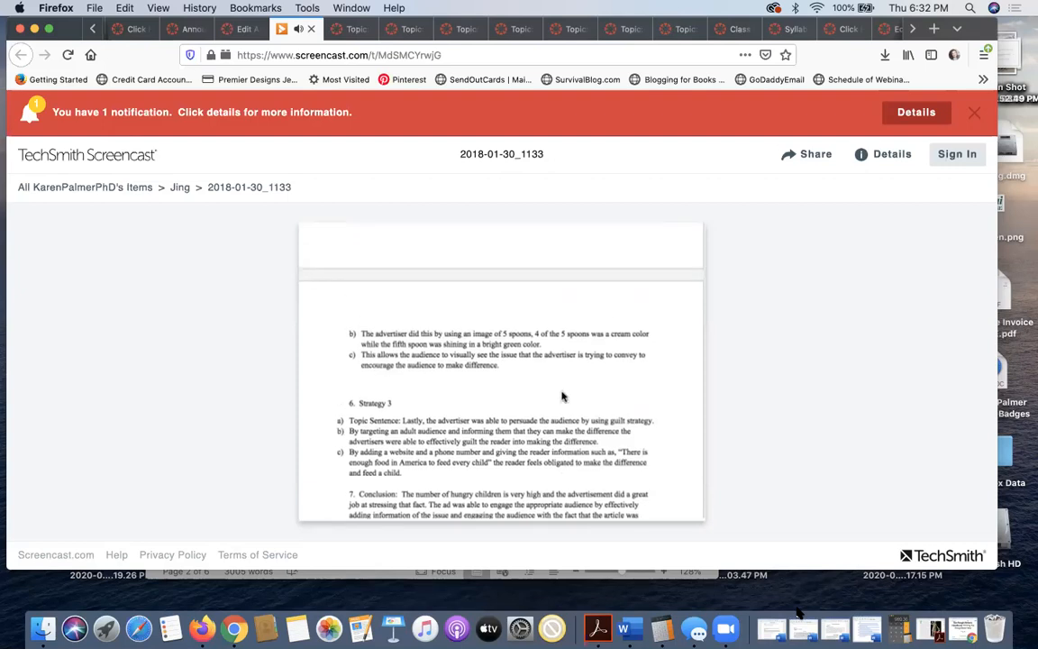
pyautogui.scroll(3)
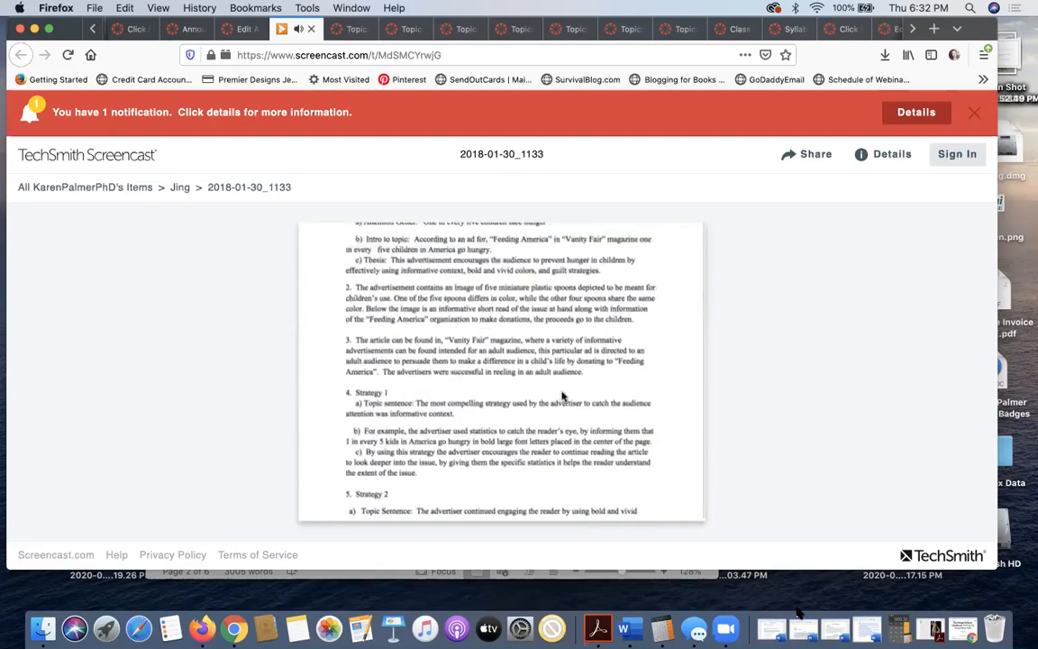
pyautogui.scroll(3)
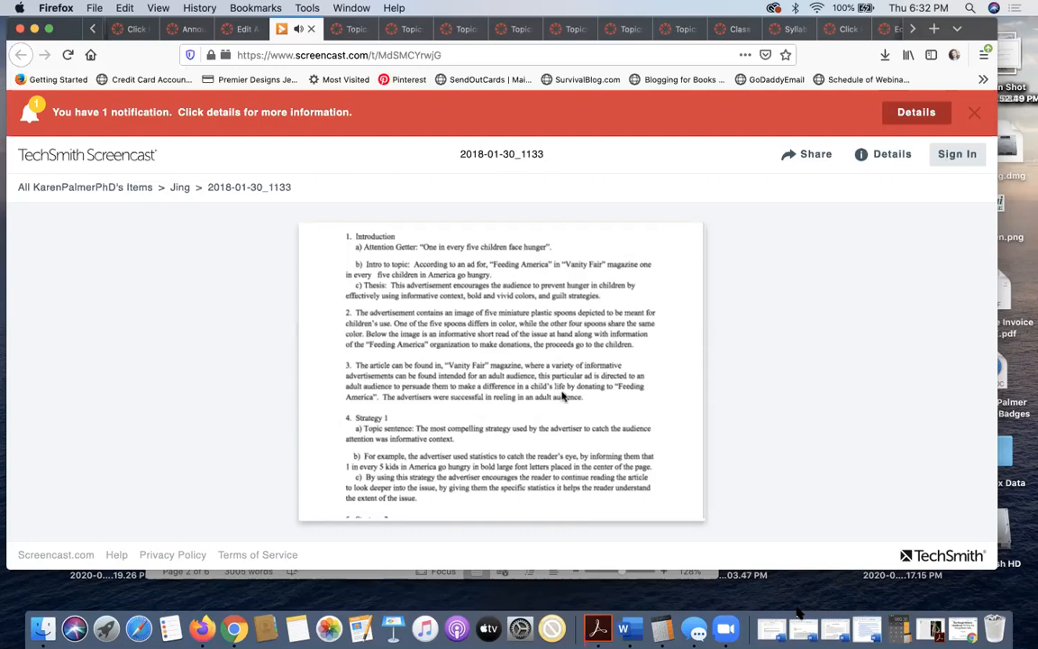
pyautogui.moveTo(440, 447)
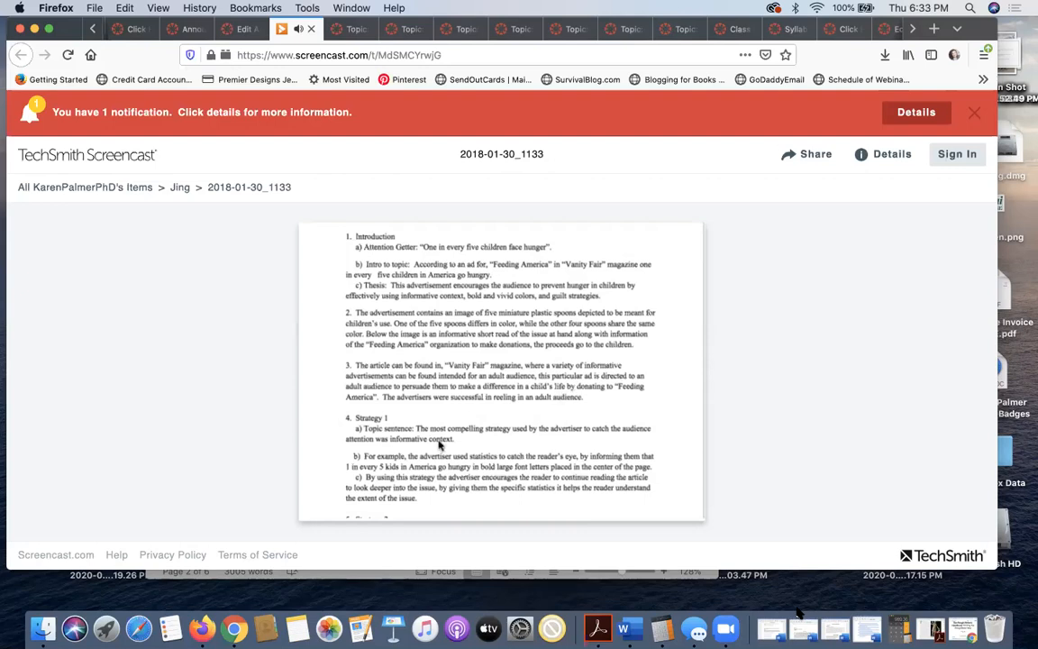